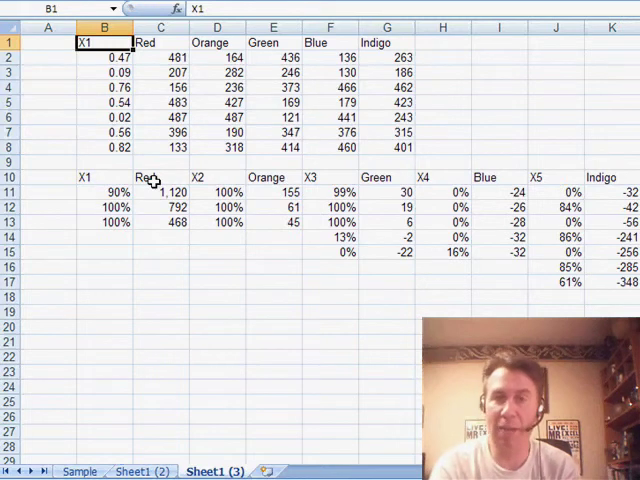
mouse_move(193, 185)
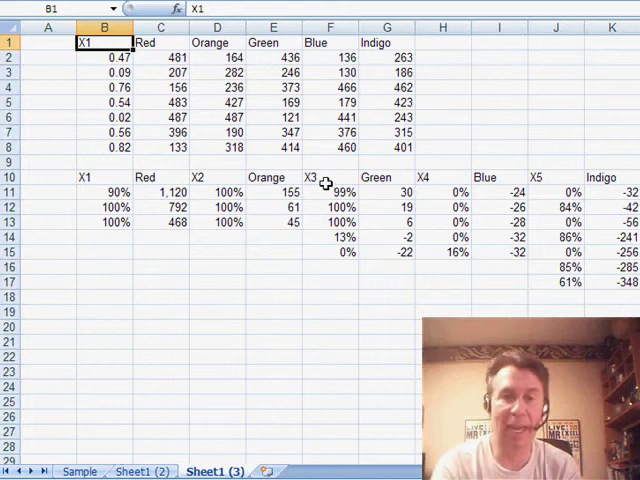
mouse_move(477, 194)
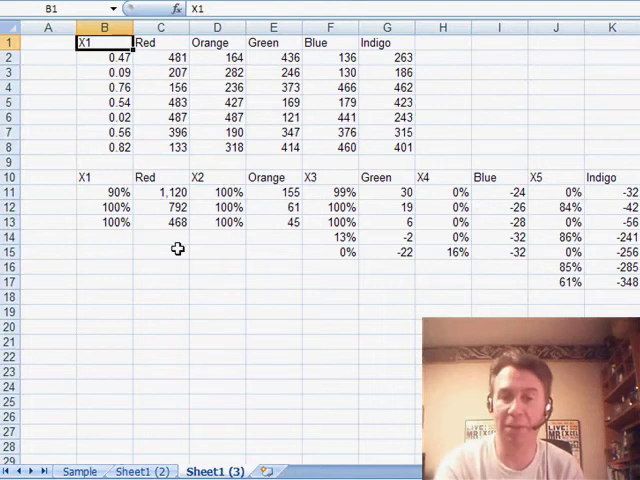
mouse_move(285, 221)
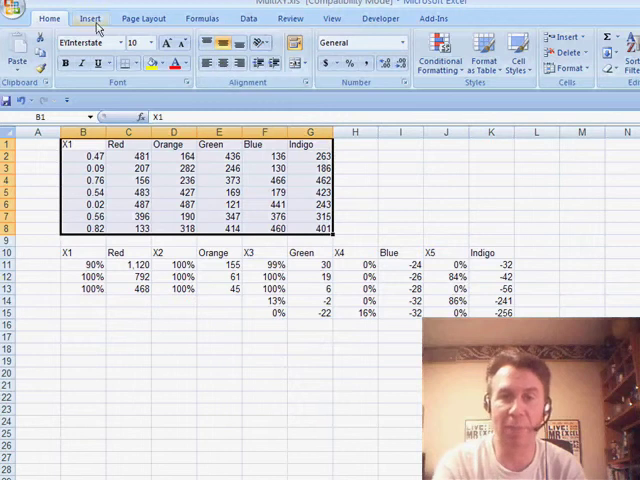
Step: Insert a Scatter with Only Markers chart and drag it below the data tables
left_click(378, 47)
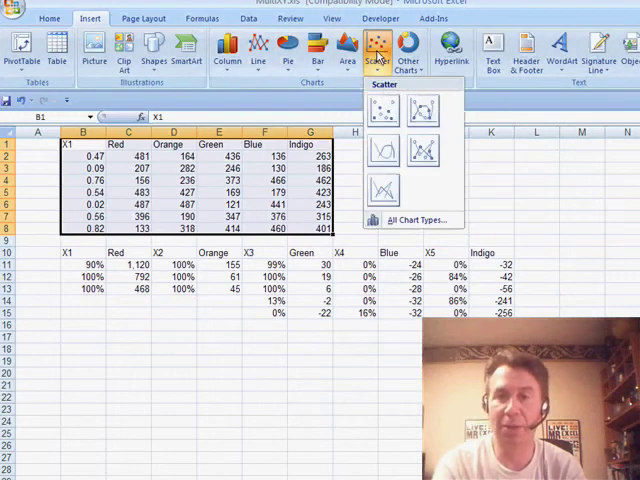
left_click(383, 110)
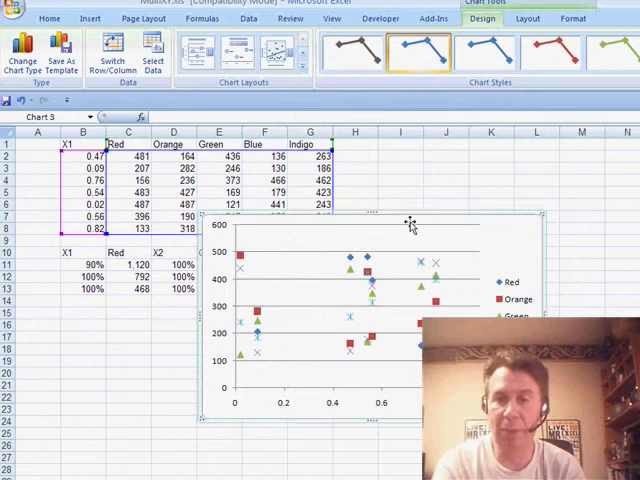
left_click_drag(410, 222, 540, 218)
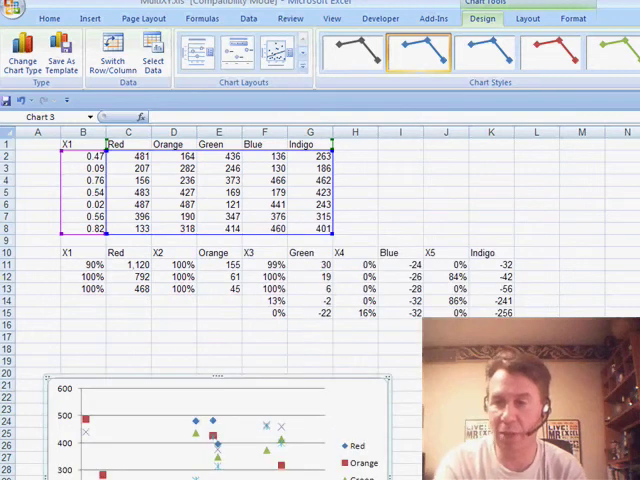
Step: Select the chart and edit the Red series formula to use B11:B13 and C11:C13
scroll("down", 3)
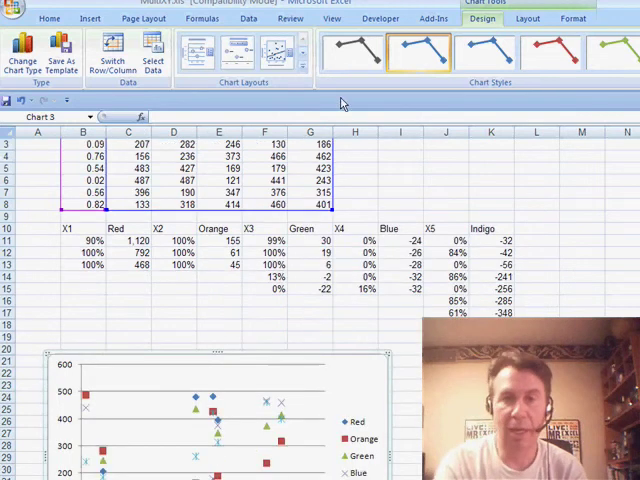
left_click(528, 18)
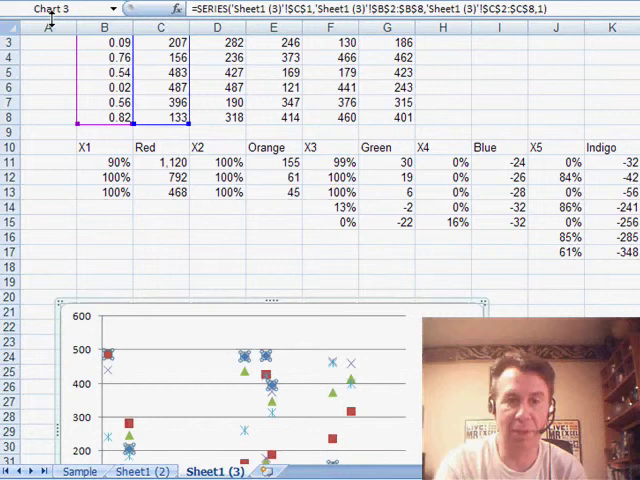
left_click(104, 192)
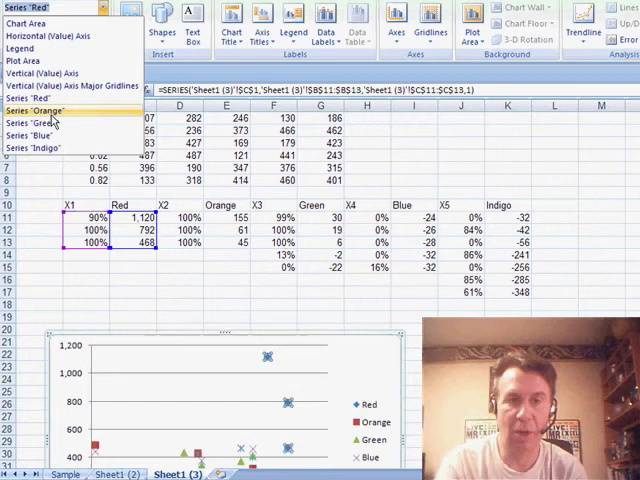
Step: Pick the Orange series from the Chart Elements dropdown to edit its ranges
left_click(43, 110)
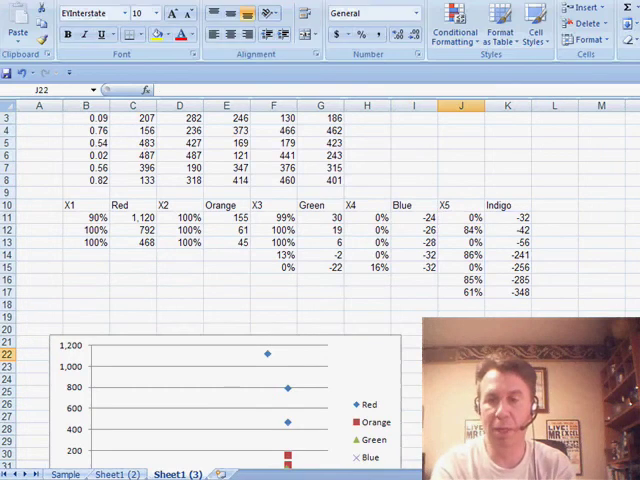
scroll("down", 3)
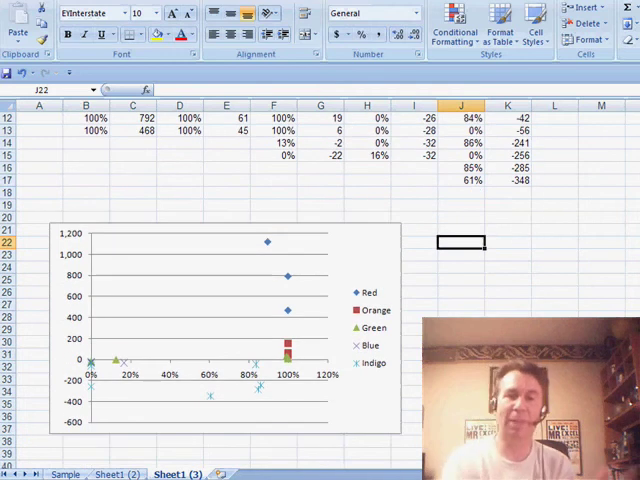